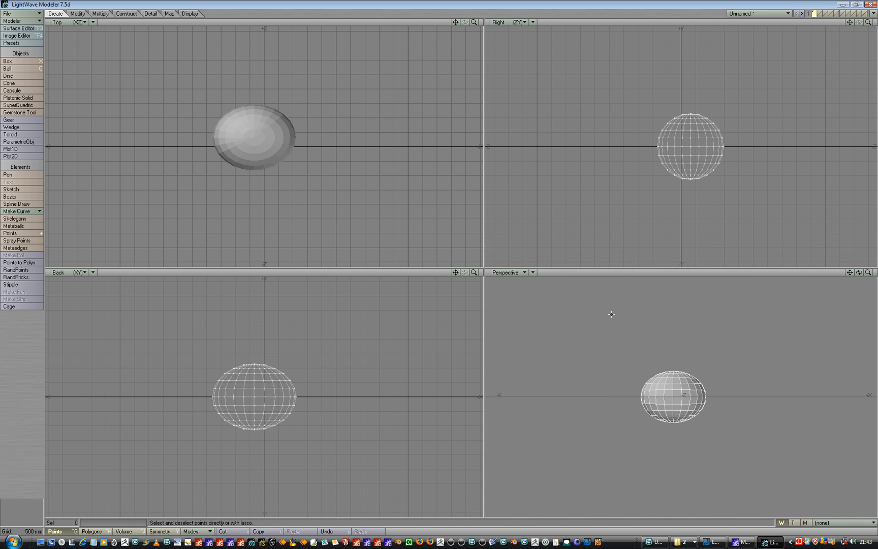
mouse_move(565, 435)
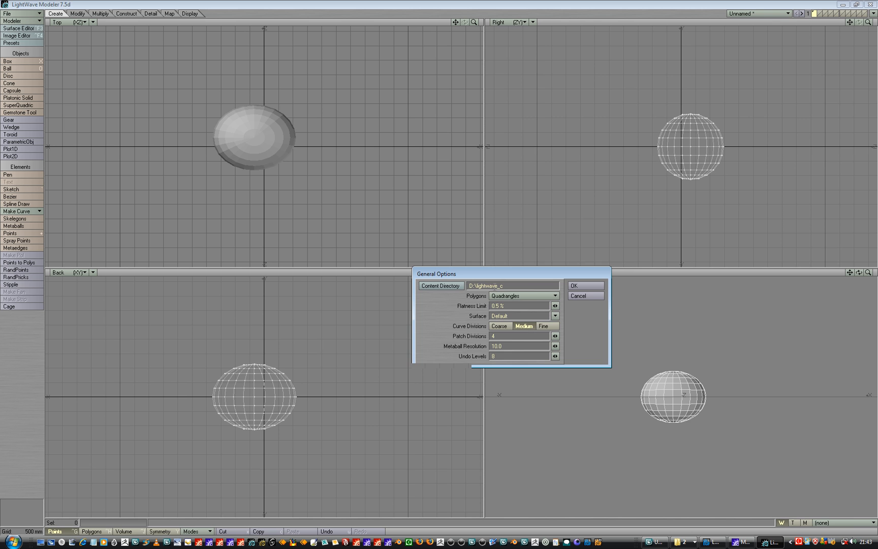
Close the General Options panels in the older Modeler versions without applying changes.
left_click(584, 285)
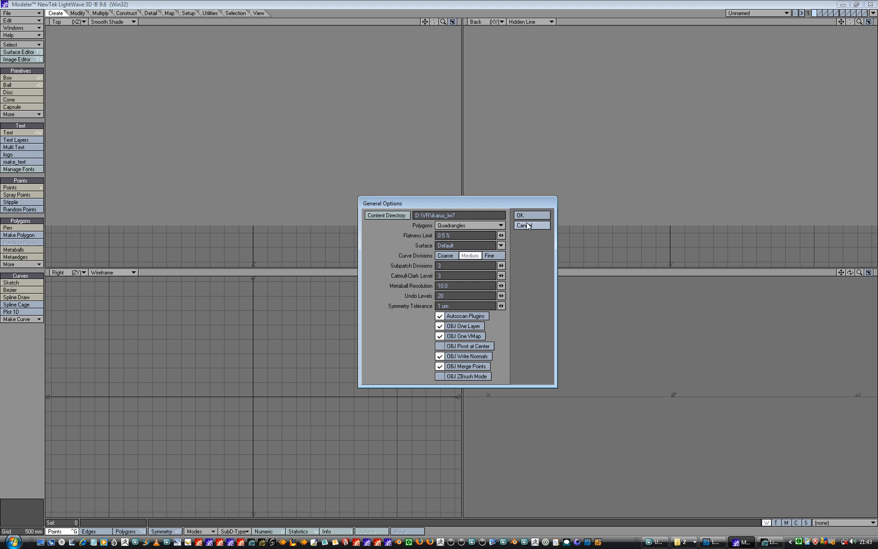
left_click(529, 225)
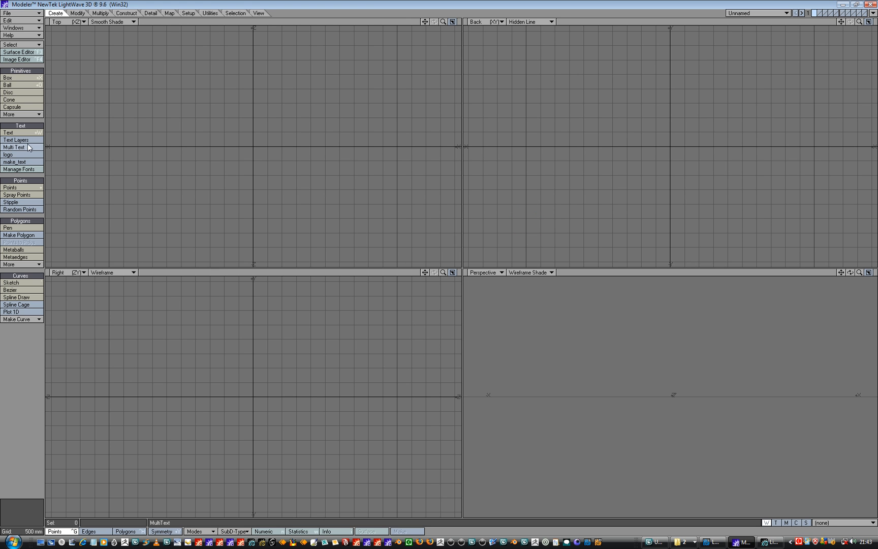
left_click(9, 77)
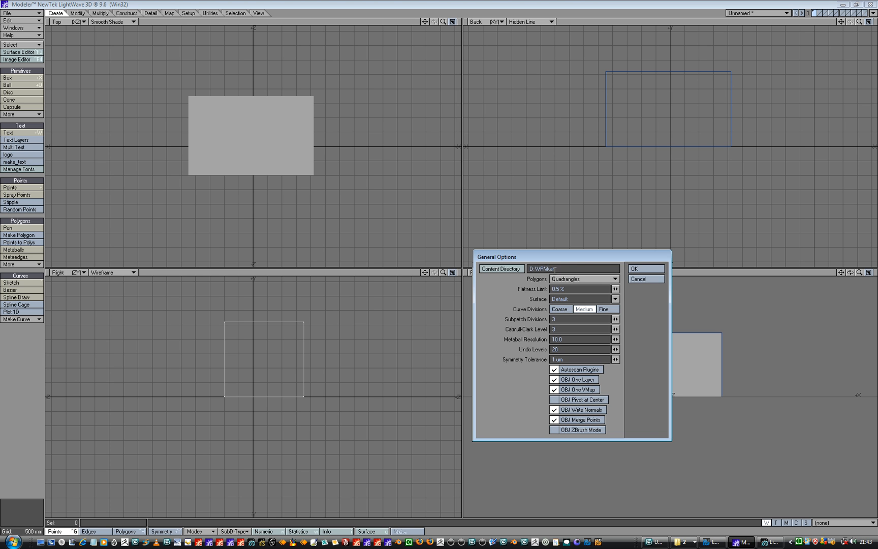
Bring Modeler 10.1 to the front and open its General Options panel.
left_click(644, 269)
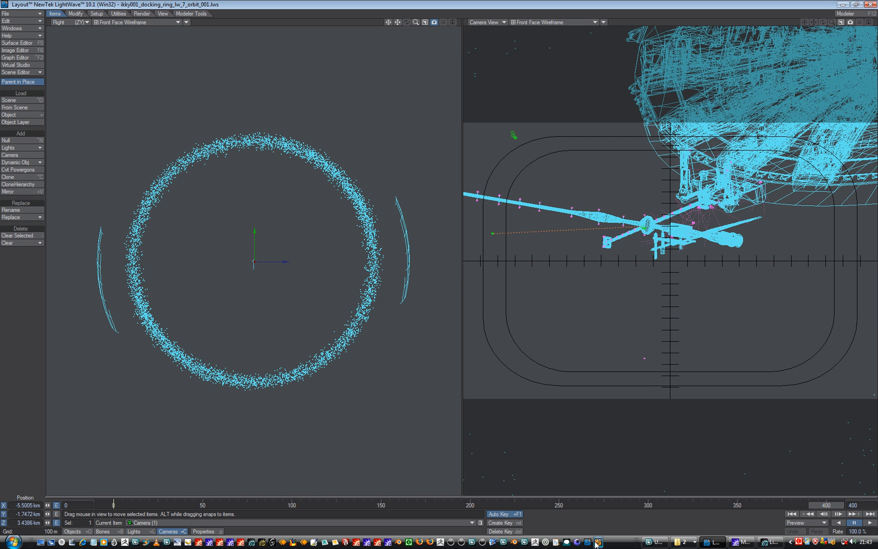
left_click(598, 541)
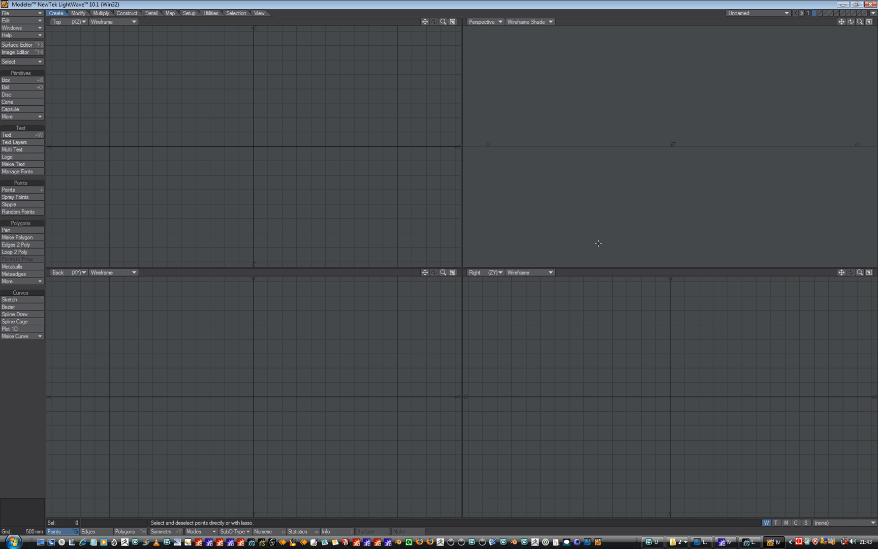
left_click(7, 79)
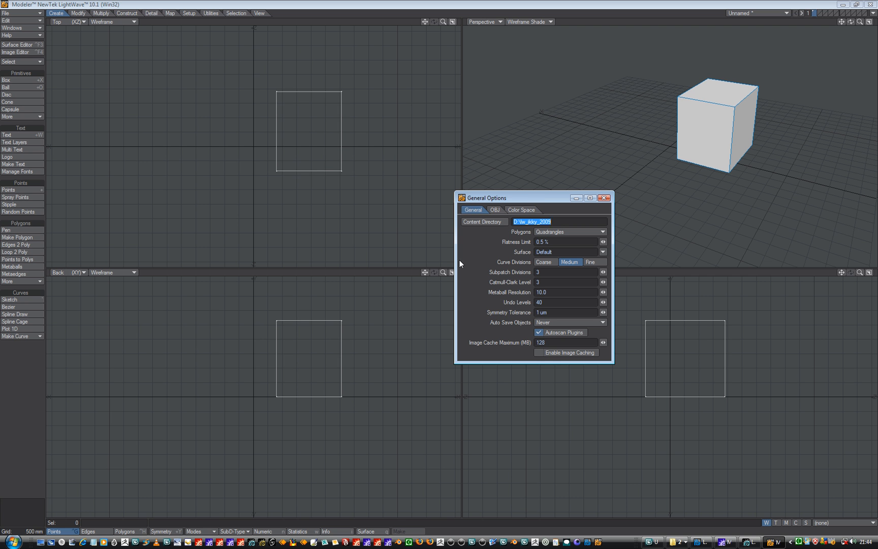
mouse_move(507, 265)
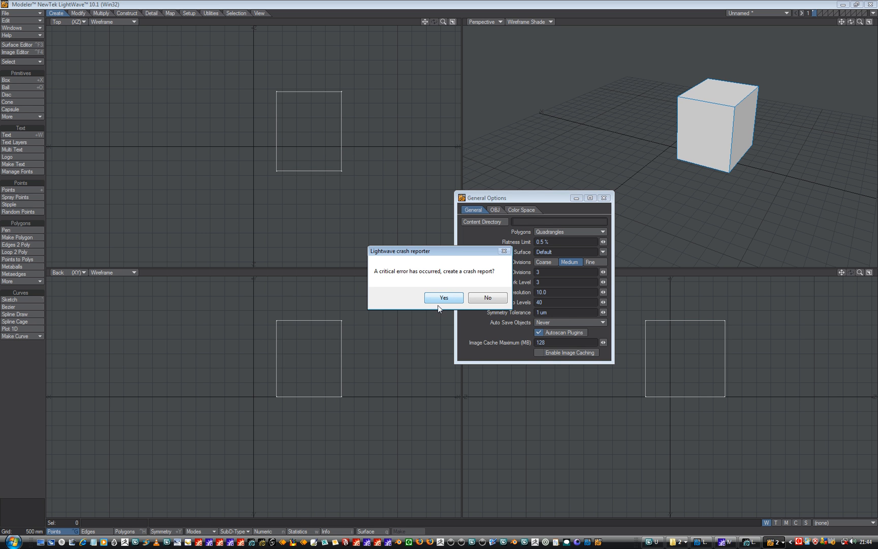
Dismiss the 10.1 crash report, then Cancel General Options in Modeler 9.6.
left_click(443, 297)
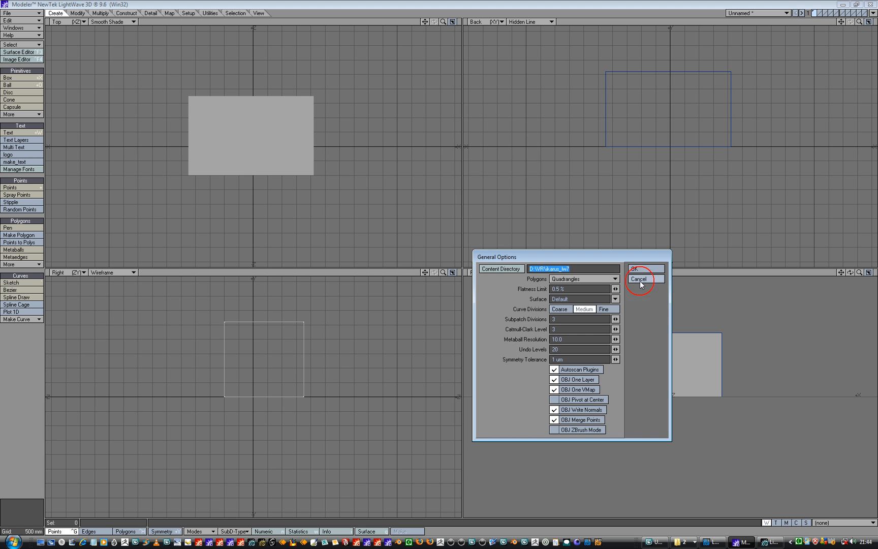
left_click(644, 279)
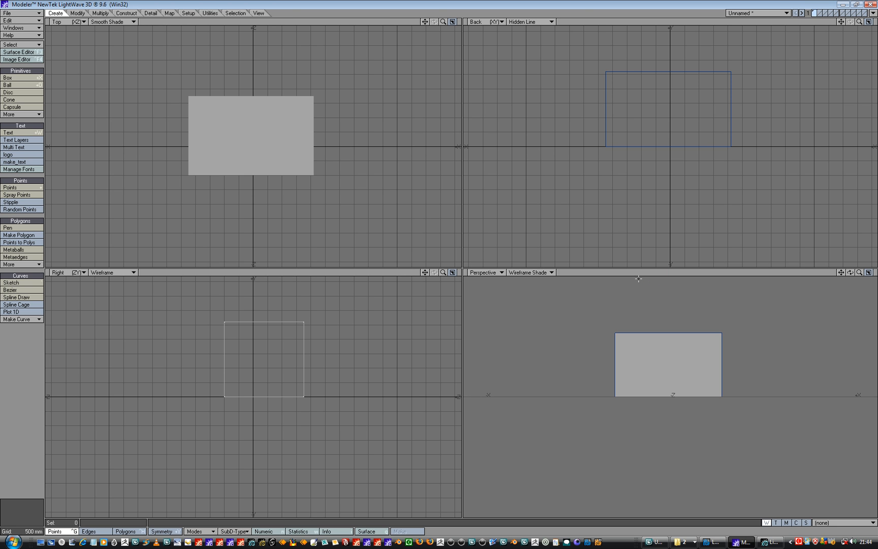
left_click(799, 541)
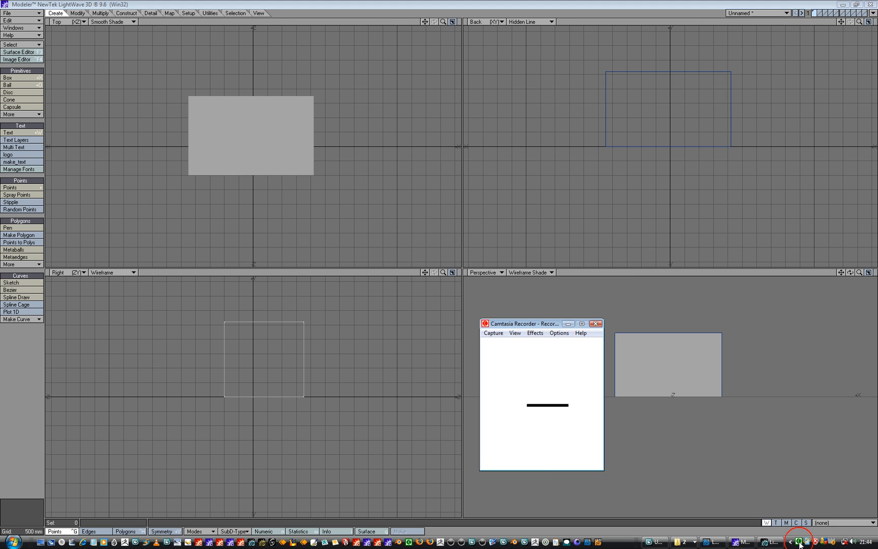